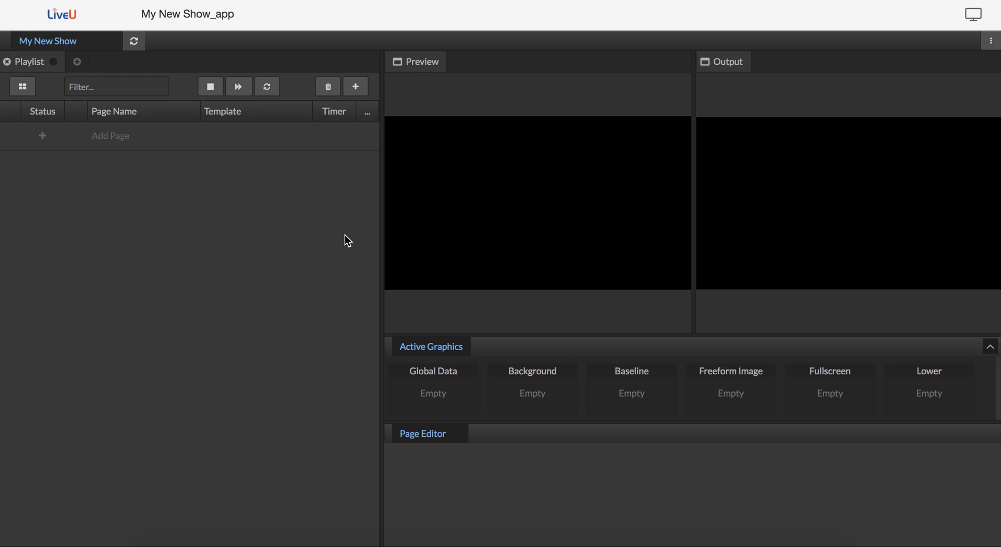
mouse_move(450, 404)
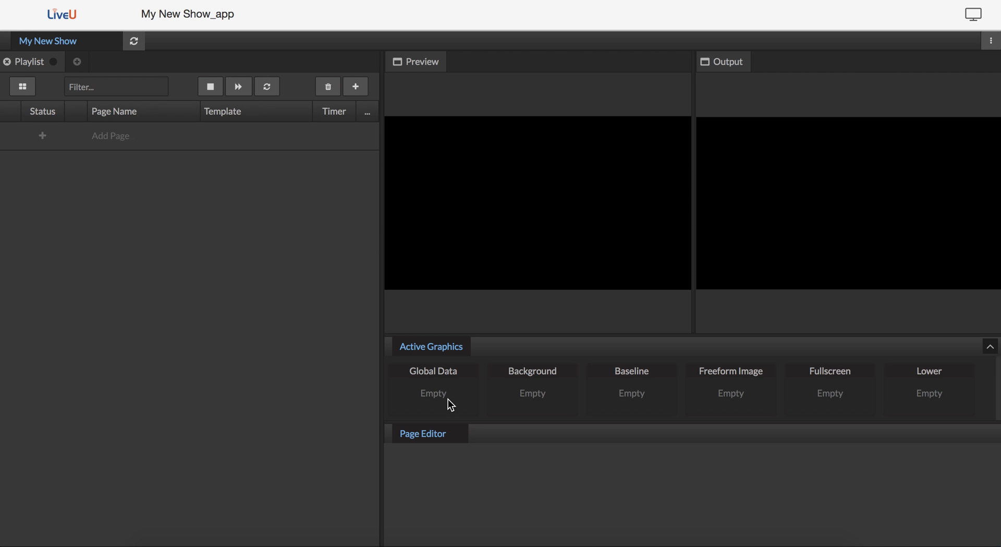
mouse_move(457, 305)
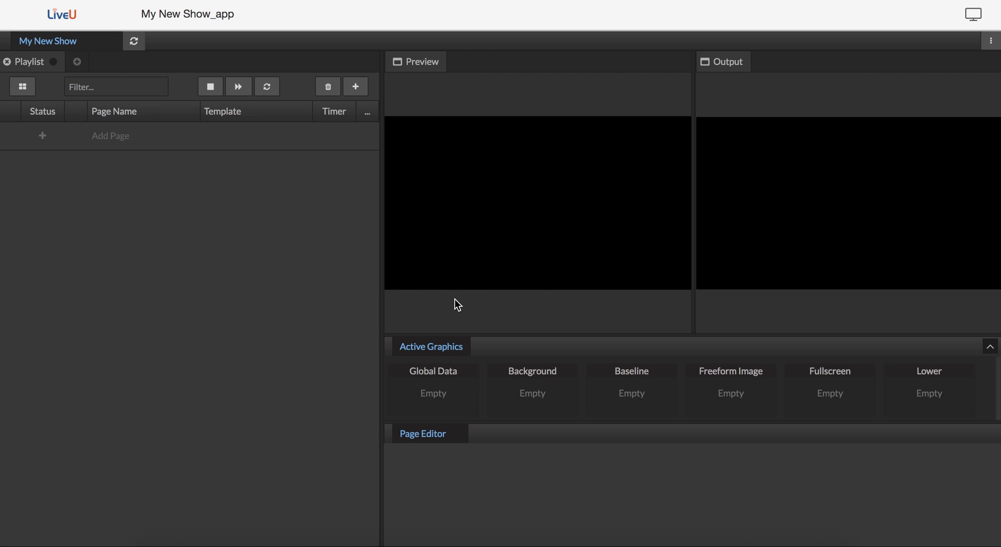
mouse_move(392, 236)
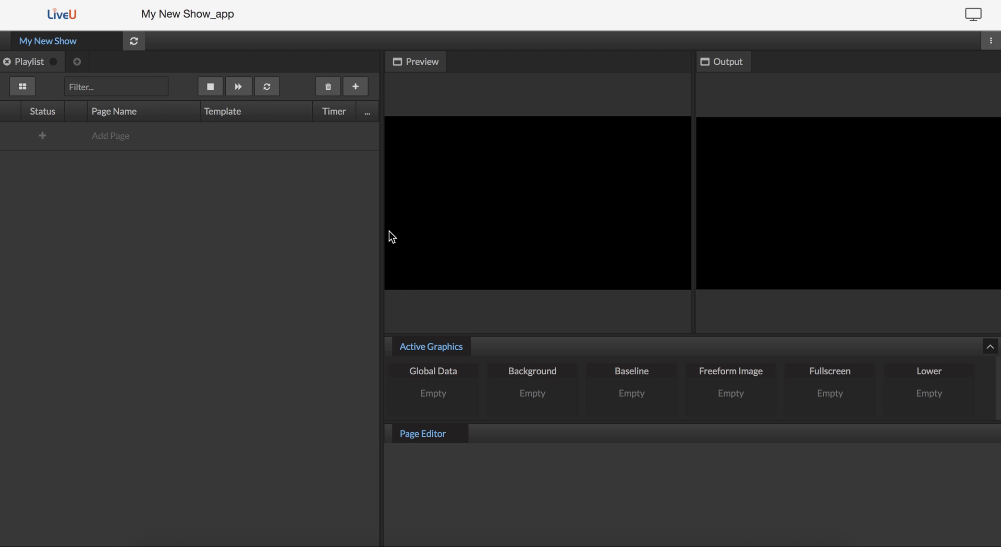
mouse_move(393, 205)
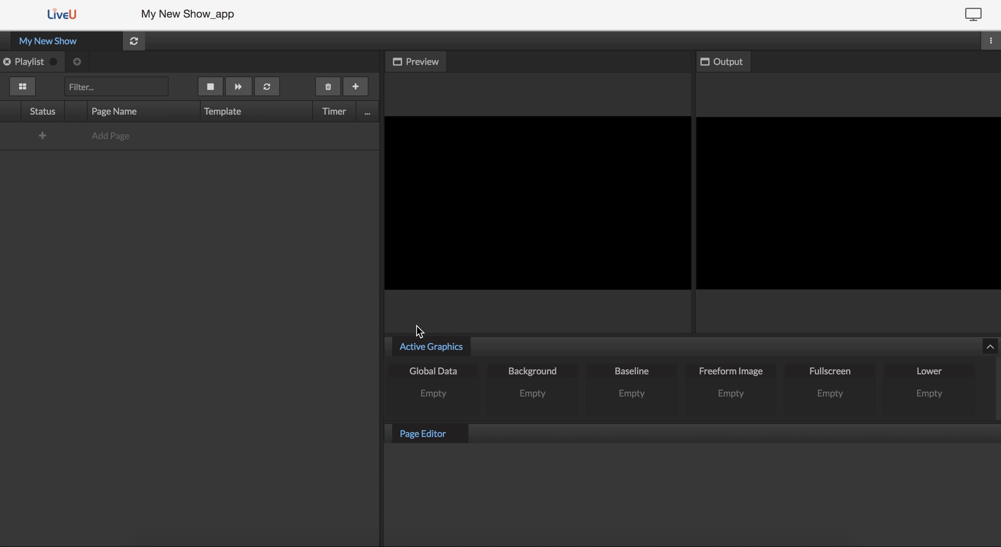
mouse_move(367, 259)
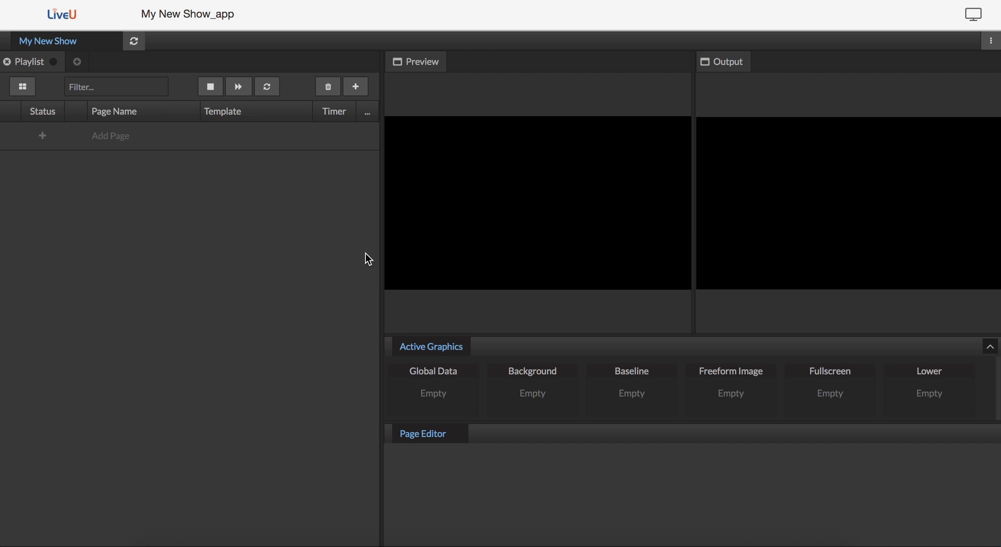
mouse_move(354, 231)
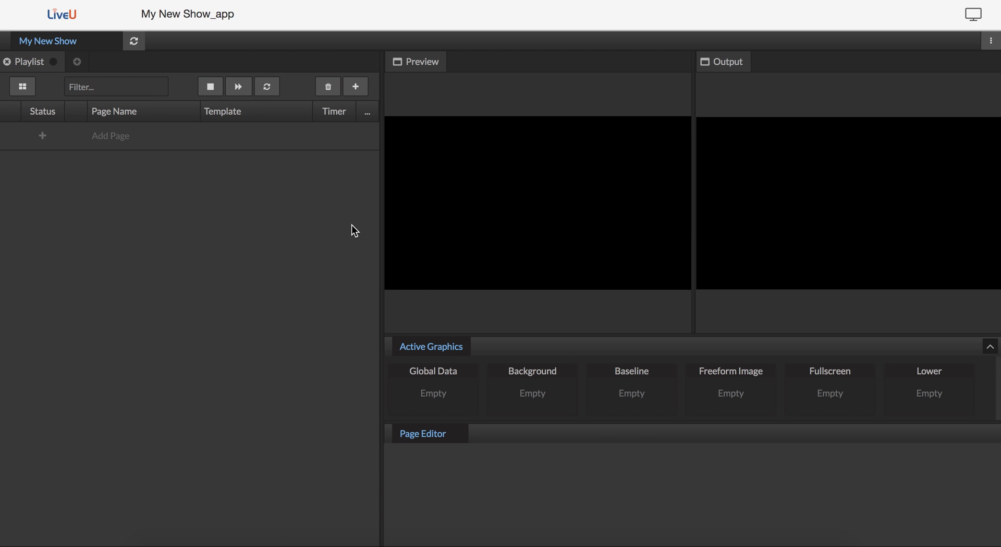
mouse_move(367, 208)
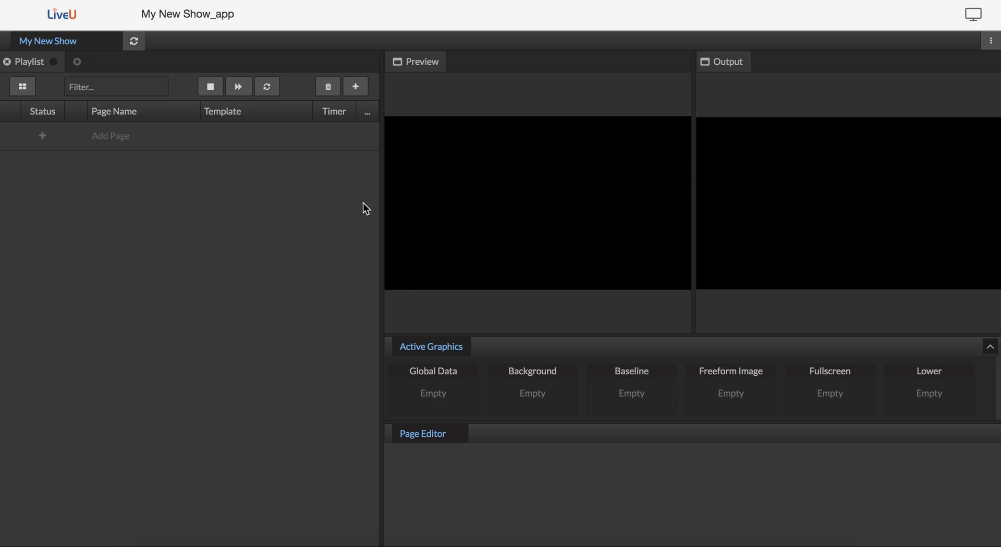
mouse_move(499, 282)
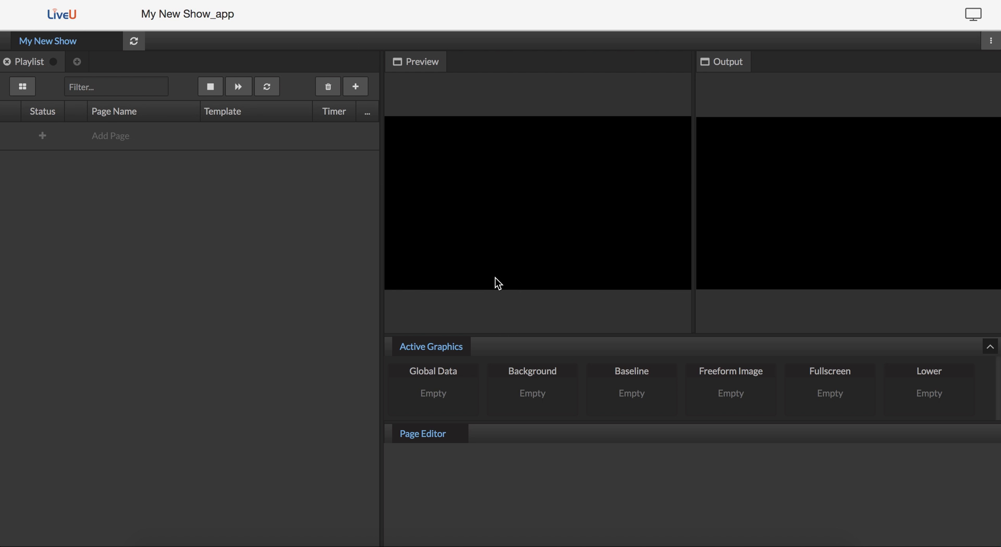
mouse_move(758, 249)
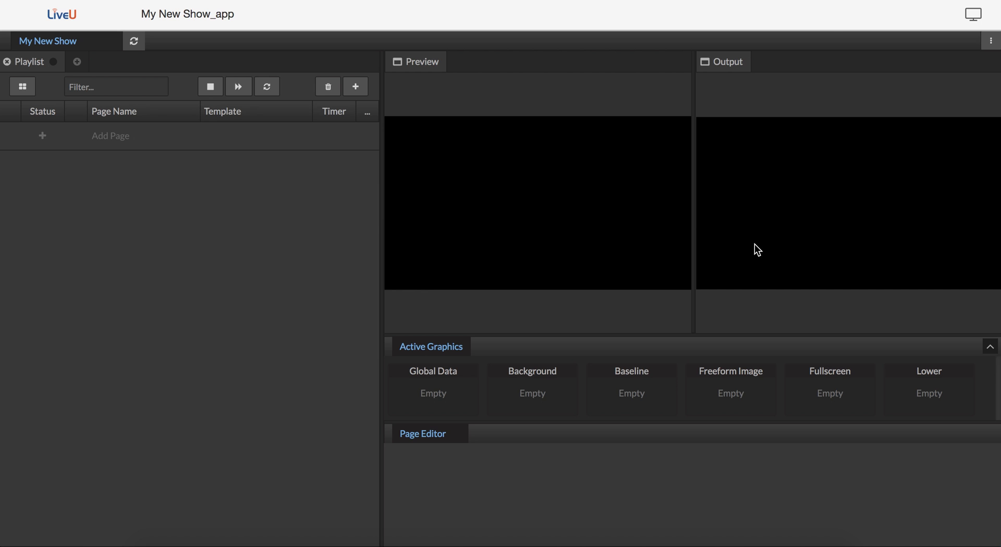
mouse_move(744, 206)
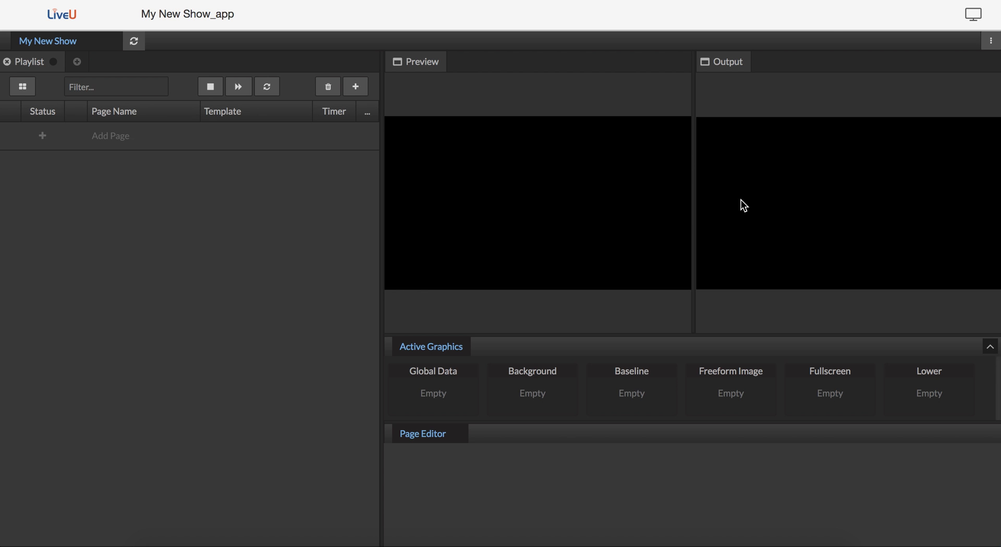
mouse_move(784, 203)
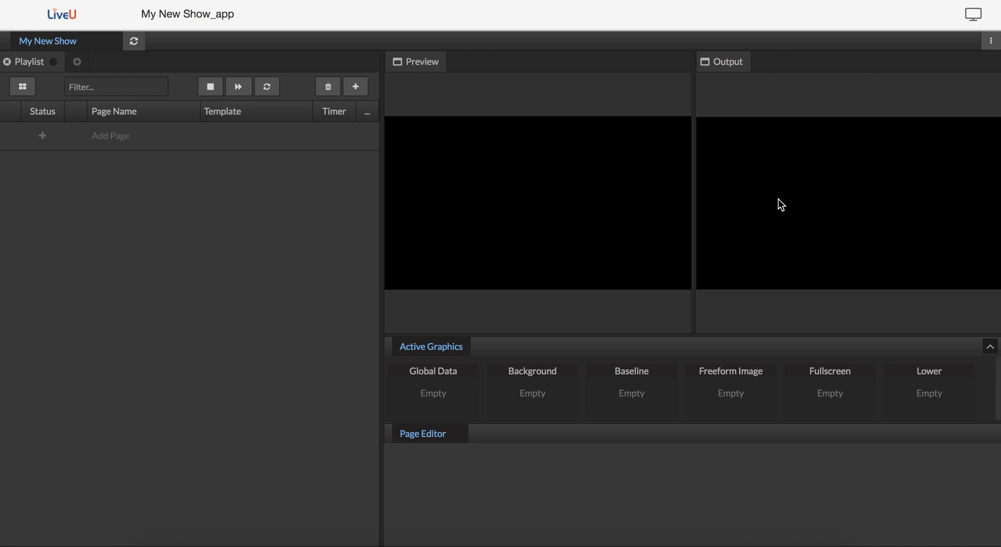
mouse_move(807, 297)
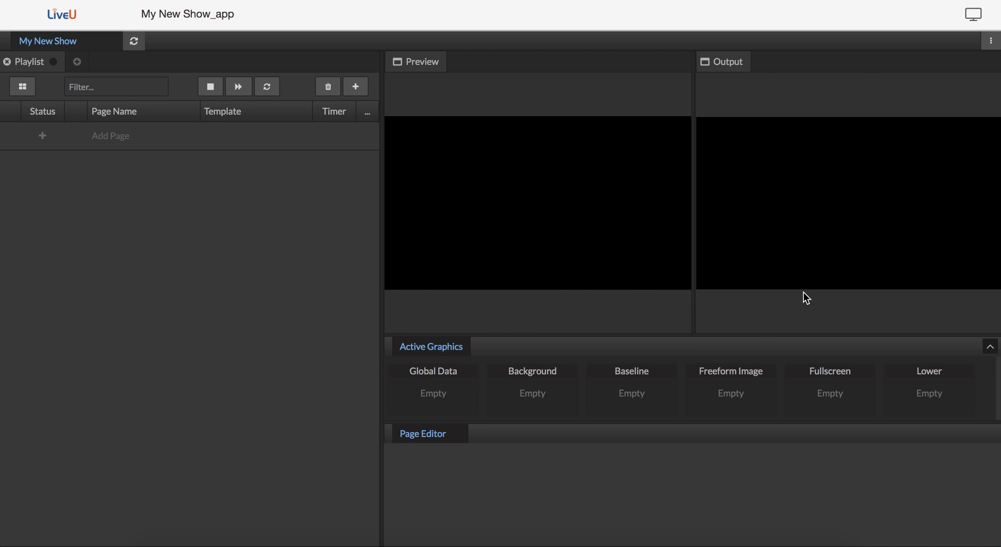
mouse_move(693, 150)
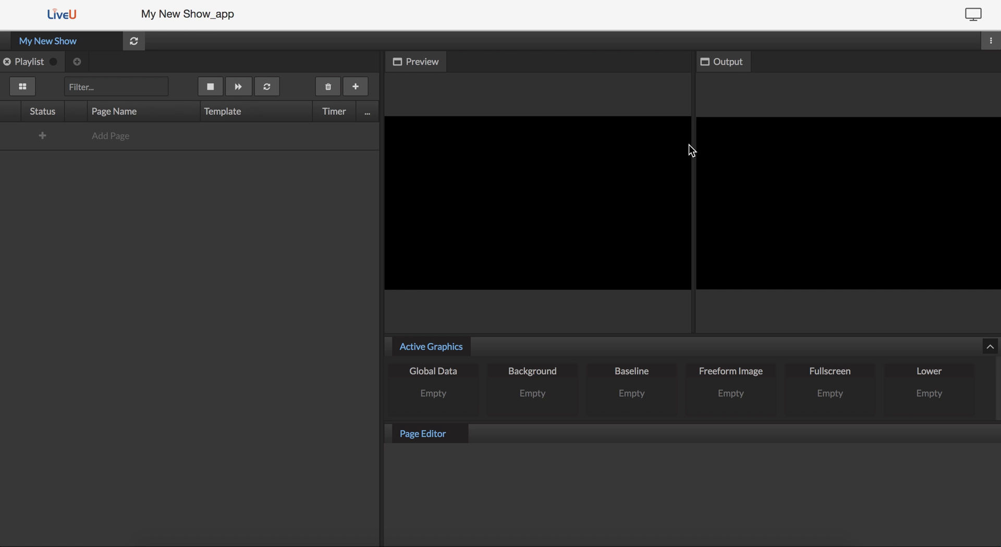
mouse_move(447, 148)
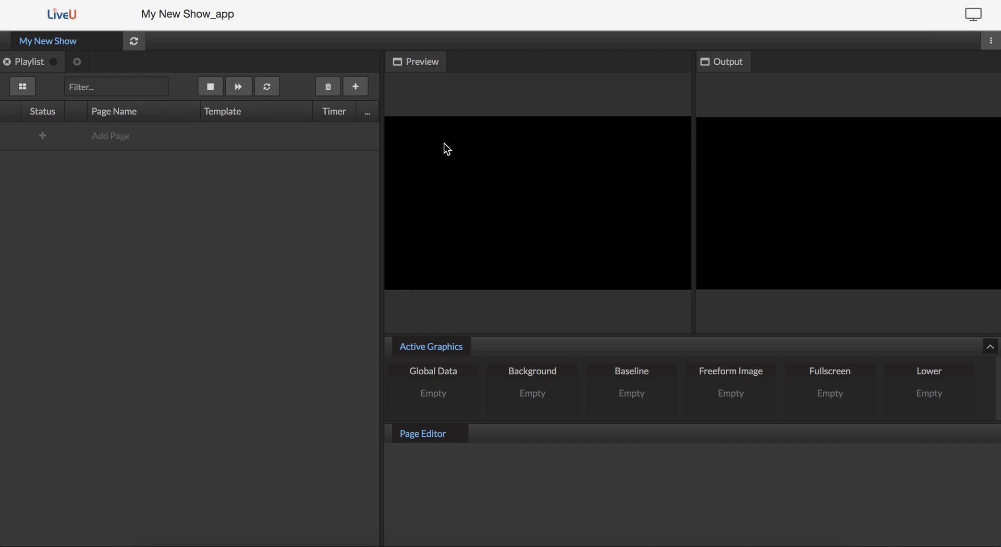
mouse_move(393, 322)
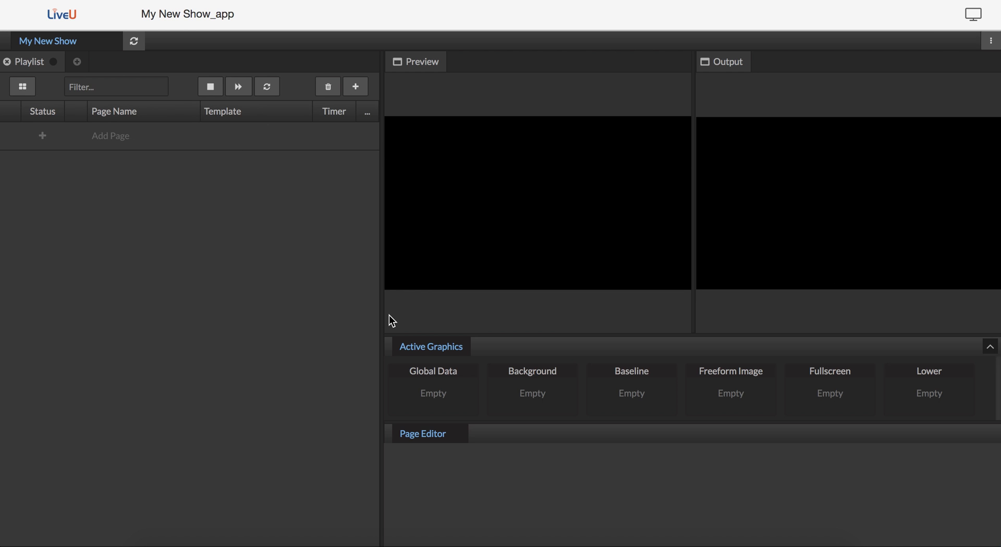
mouse_move(602, 195)
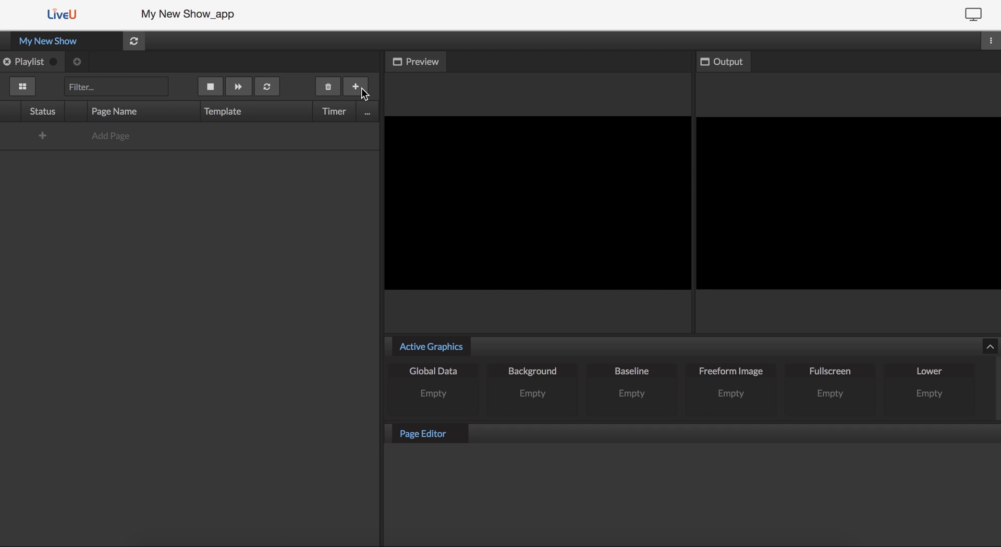
mouse_move(134, 65)
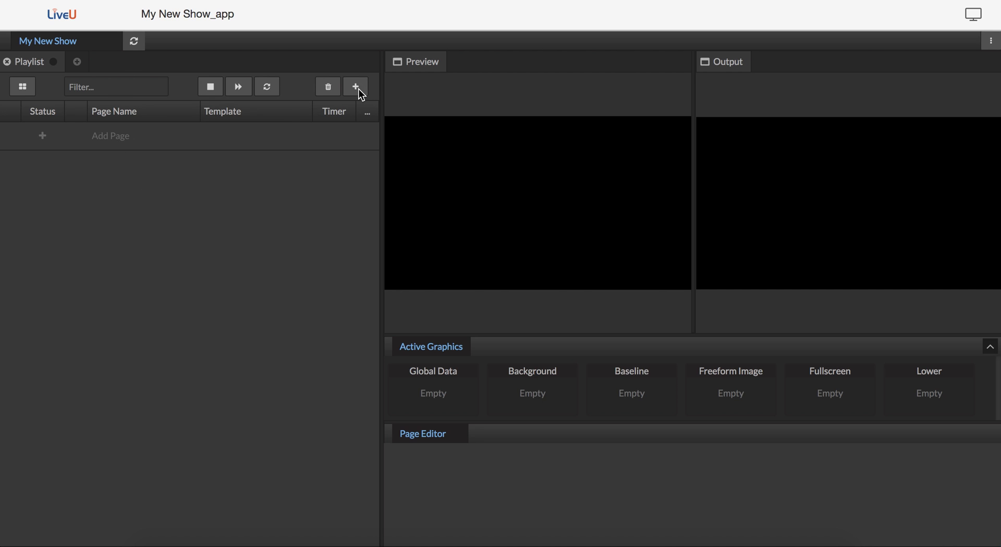
Step: Add Fullscreen Text, two Lower Topic 2 Line and an Upper Right- 1 Line page from the template list
left_click(356, 87)
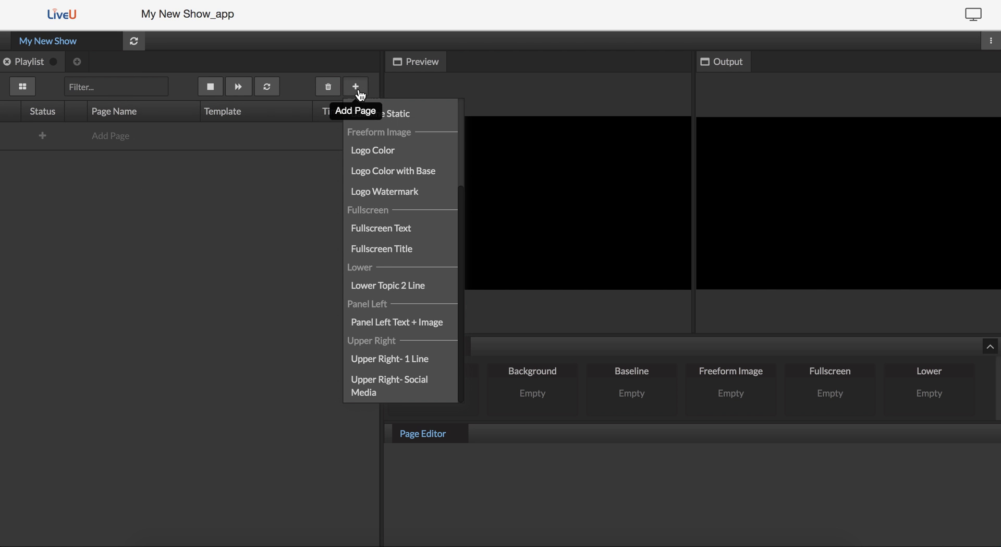
mouse_move(393, 170)
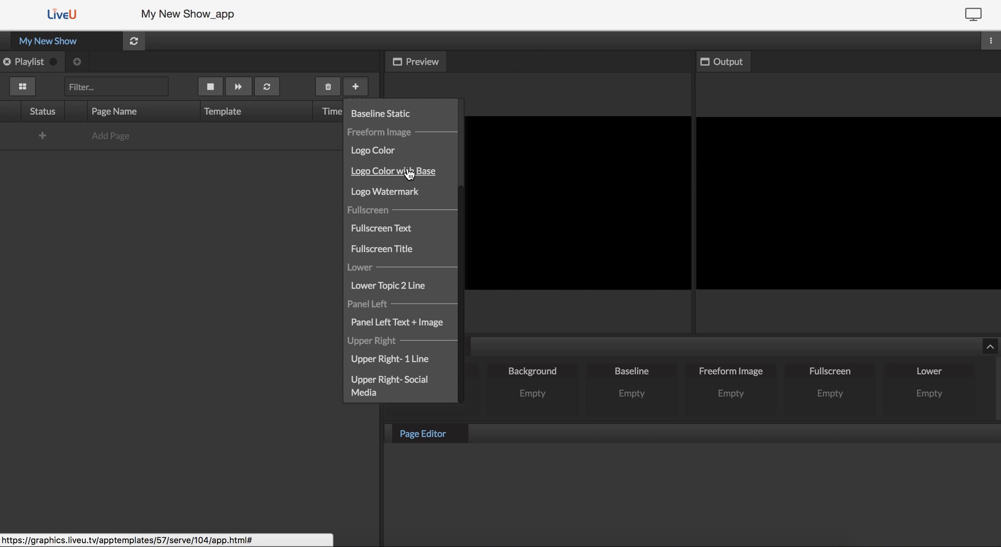
mouse_move(439, 213)
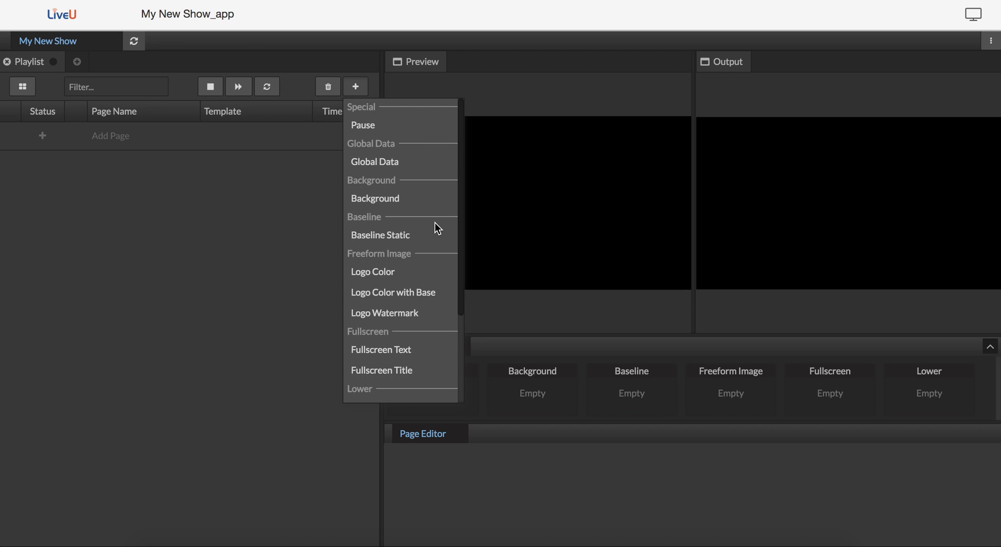
scroll("down", 3)
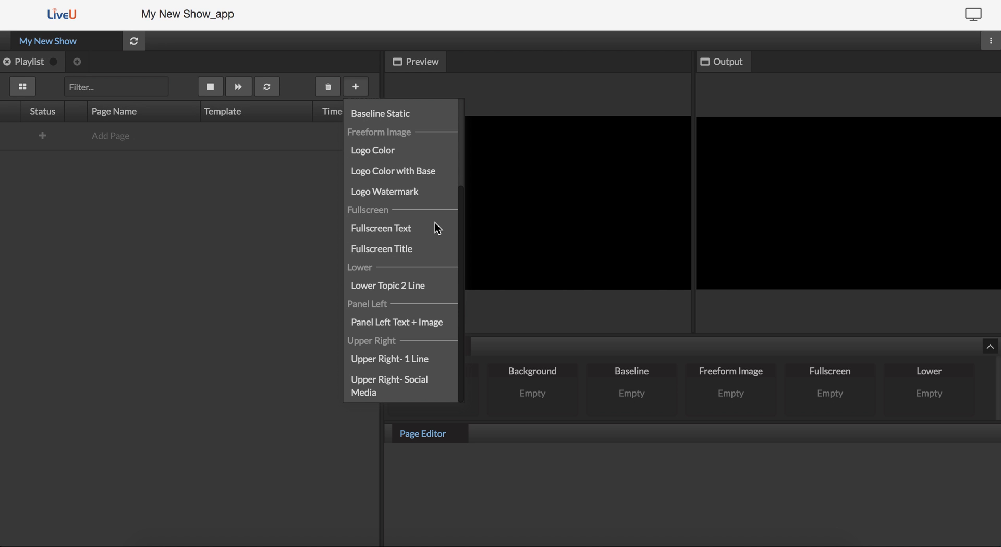
mouse_move(425, 241)
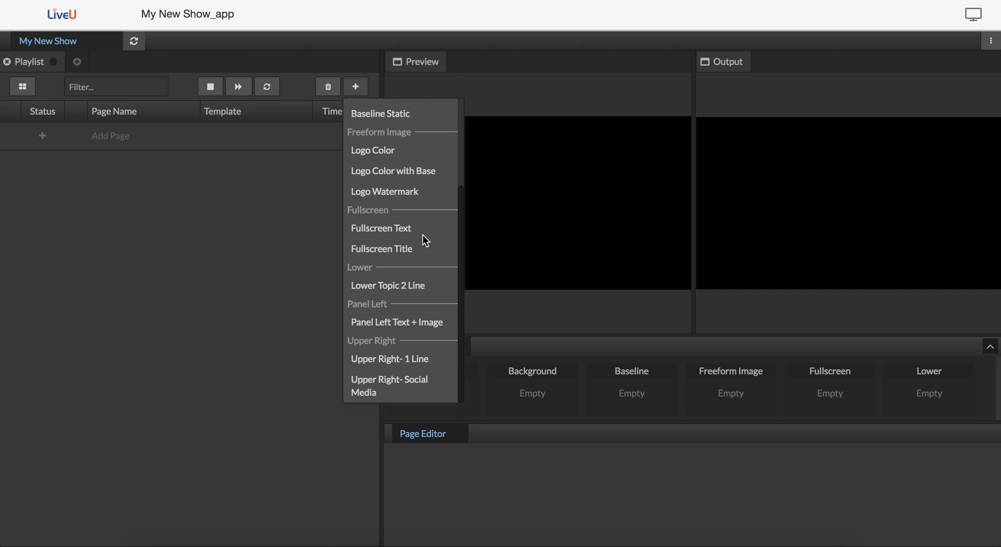
left_click(382, 228)
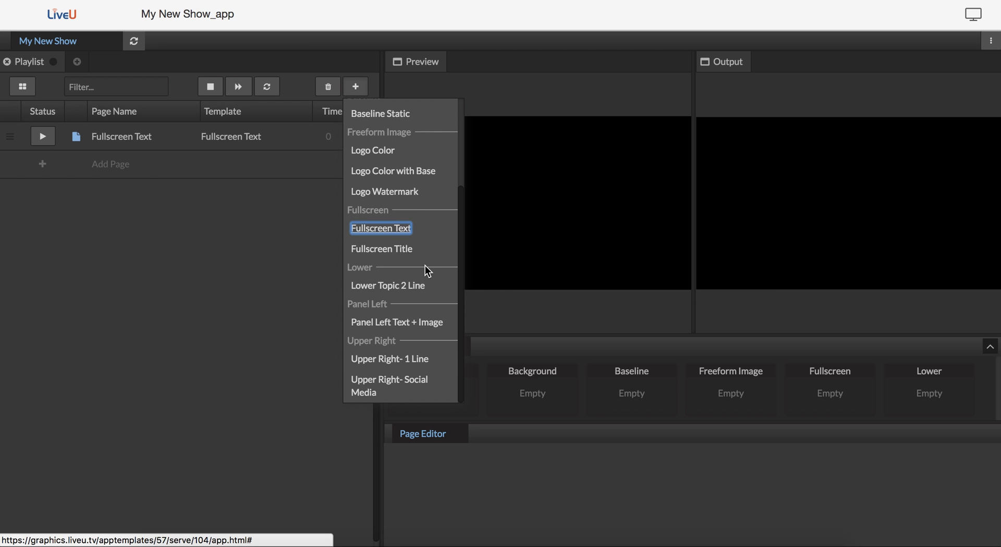
left_click(388, 285)
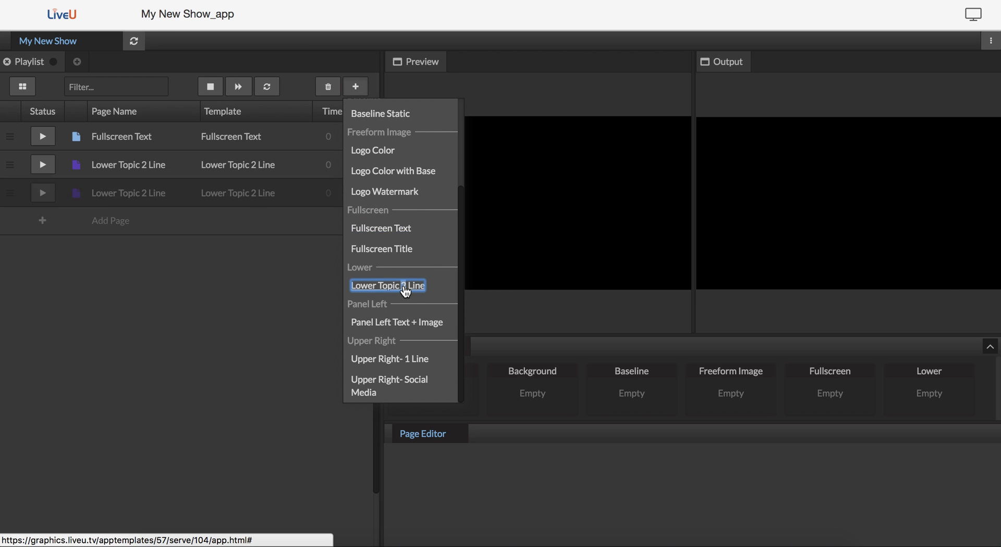
left_click(388, 284)
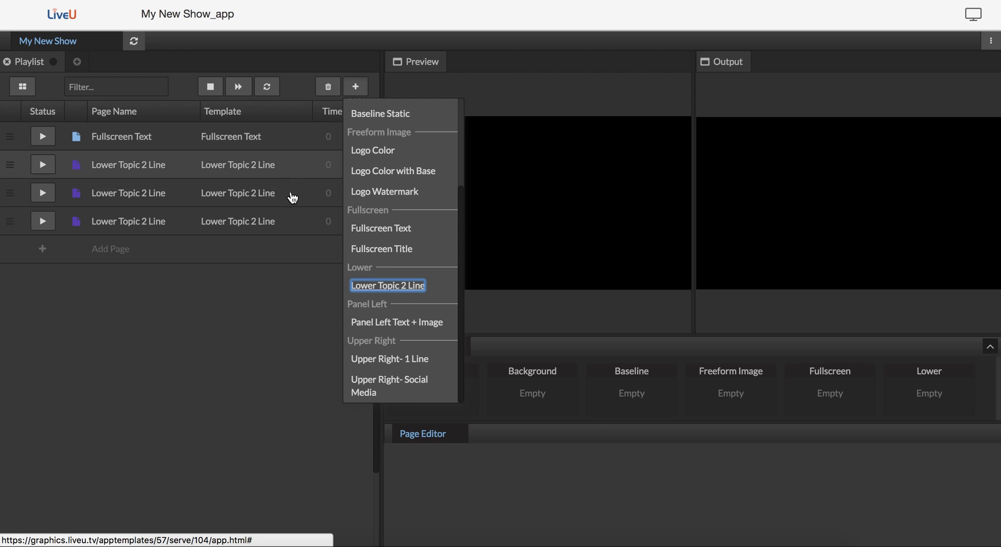
mouse_move(389, 358)
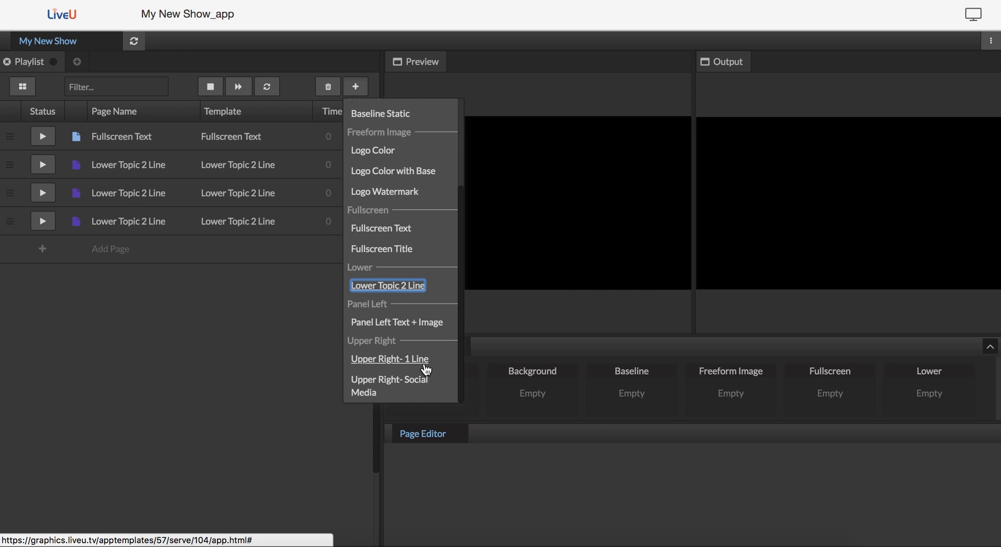
left_click(389, 358)
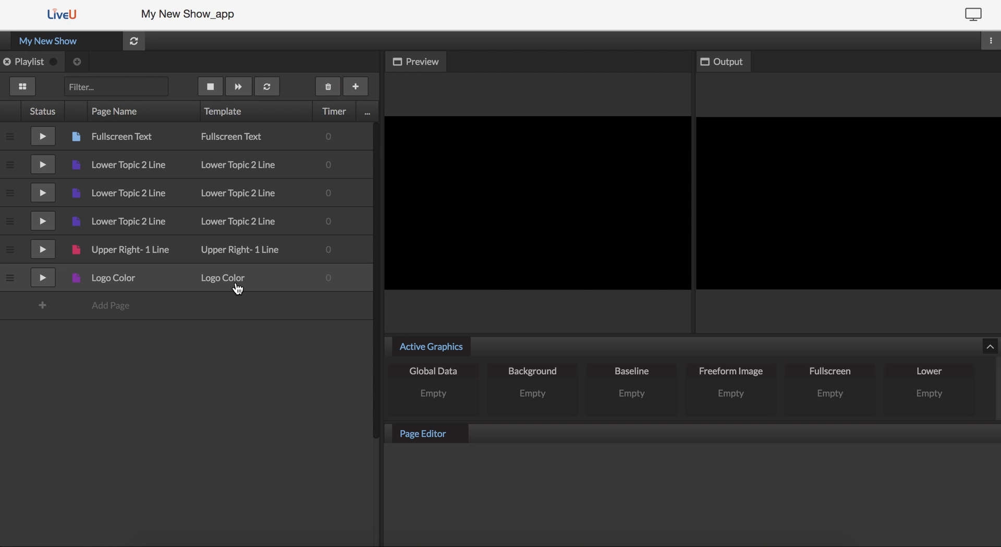
mouse_move(73, 271)
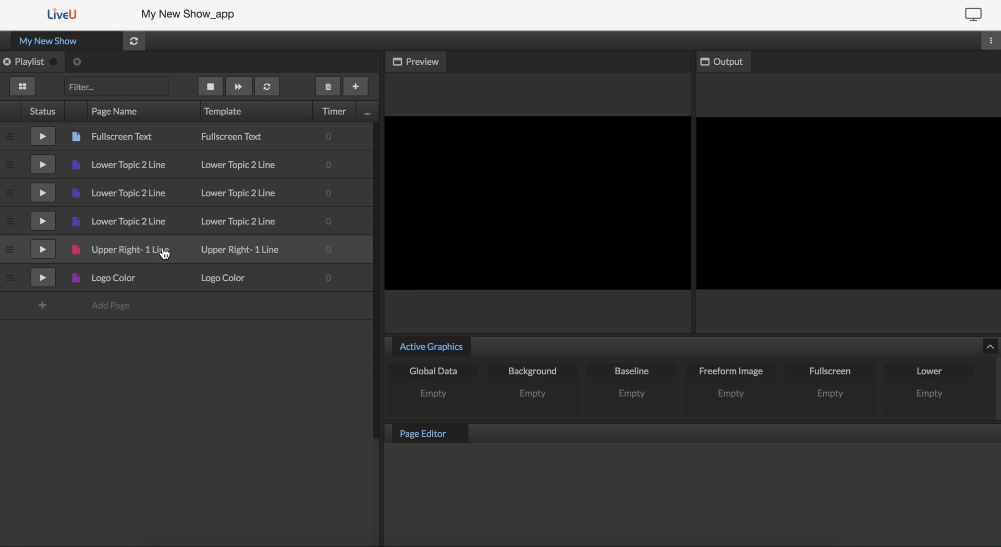
mouse_move(10, 249)
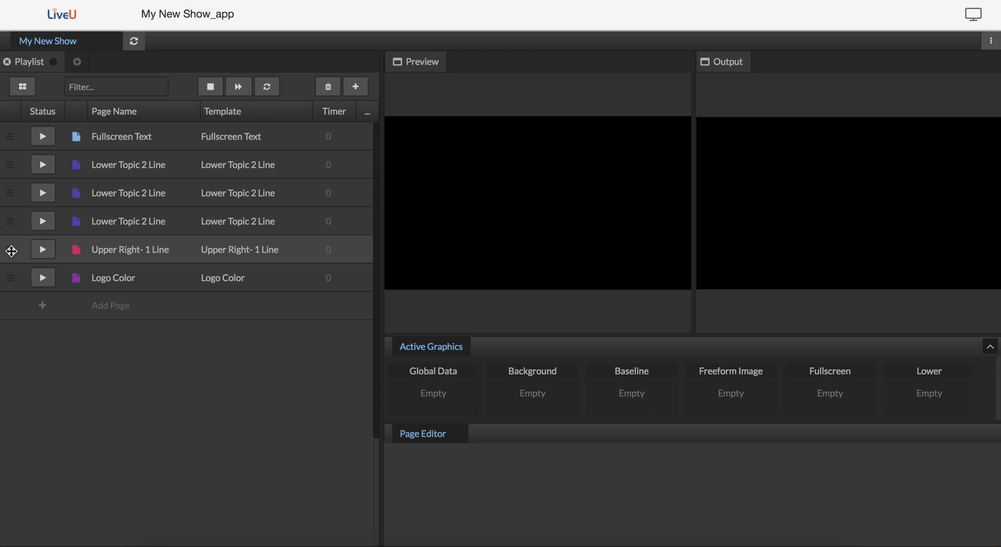
Step: Move the Upper Right- 1 Line page to the top of the playlist and select it
left_click_drag(11, 249, 10, 136)
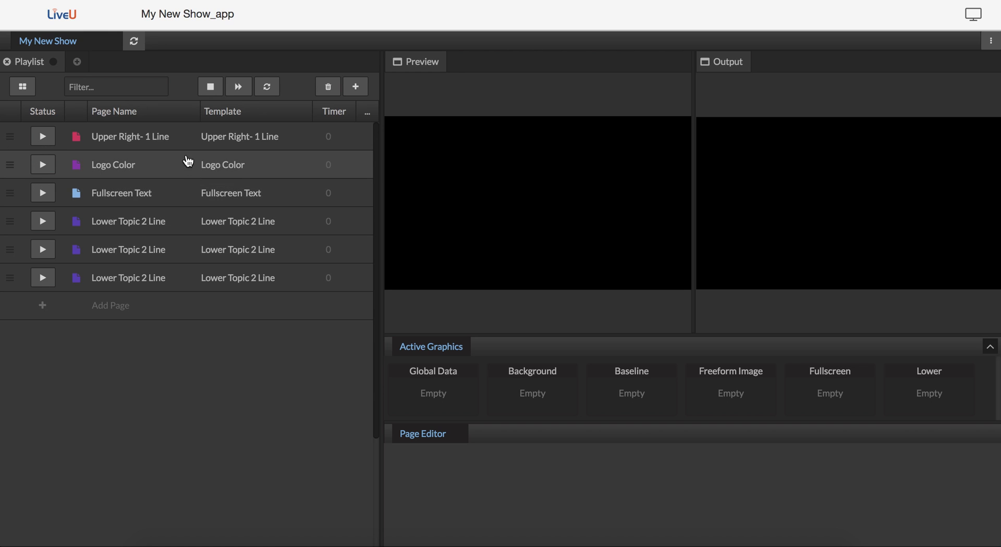
left_click(131, 136)
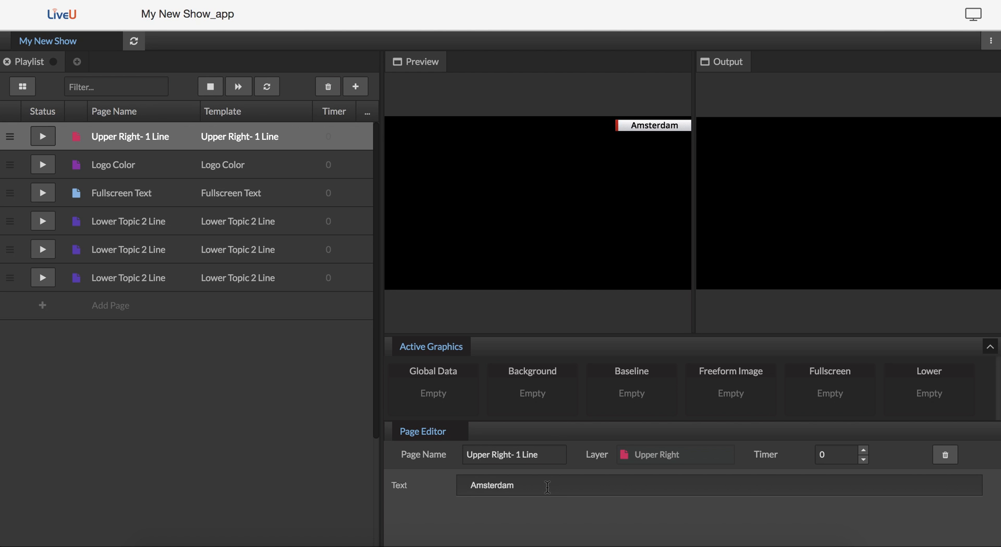
Step: Replace the Upper Right page text 'Amsterdam' with 'New York, NY'
double_click(492, 485)
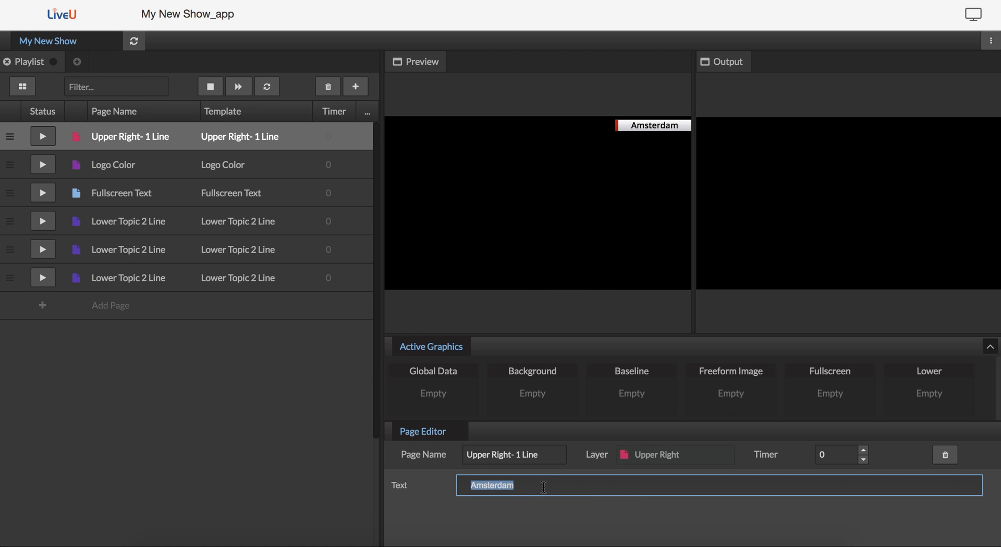
type("New York")
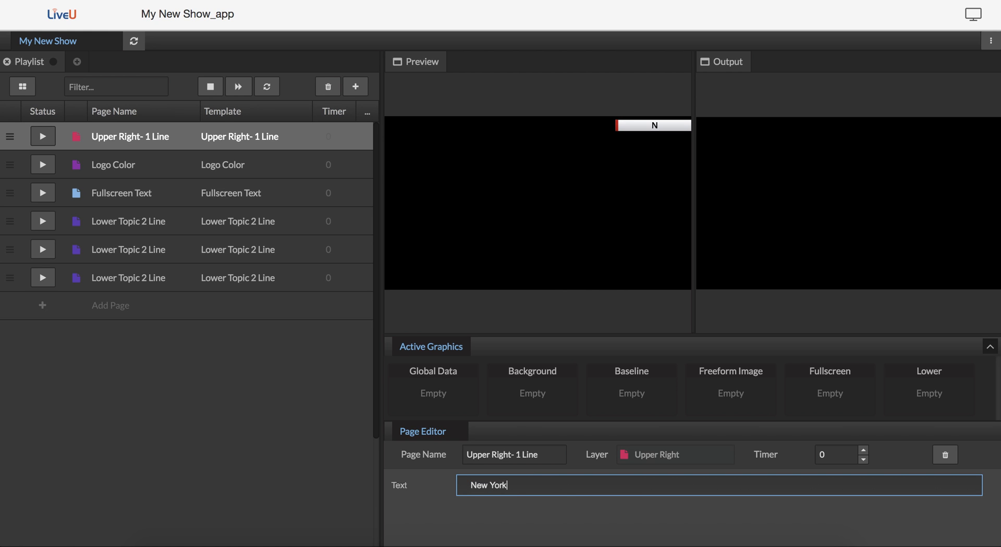
type(", NY")
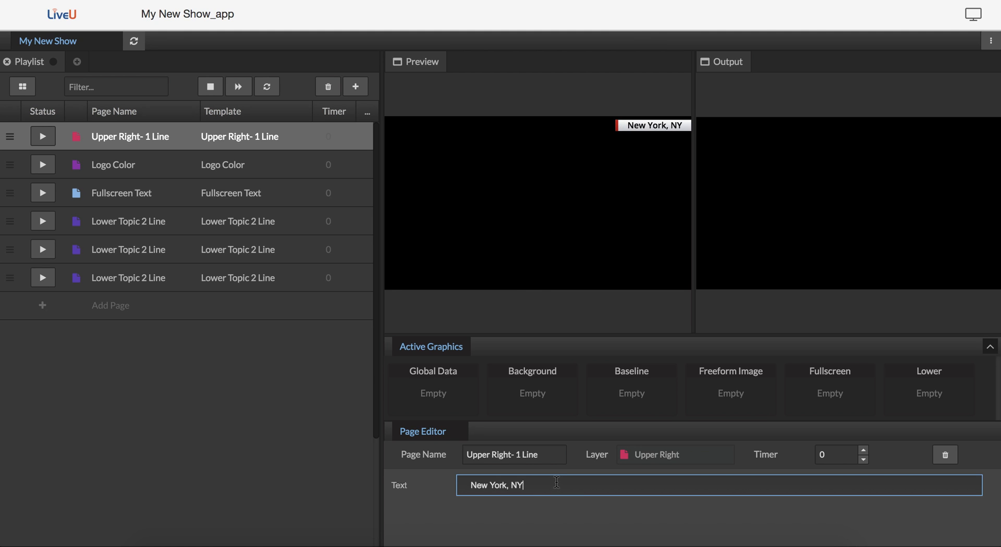
mouse_move(57, 134)
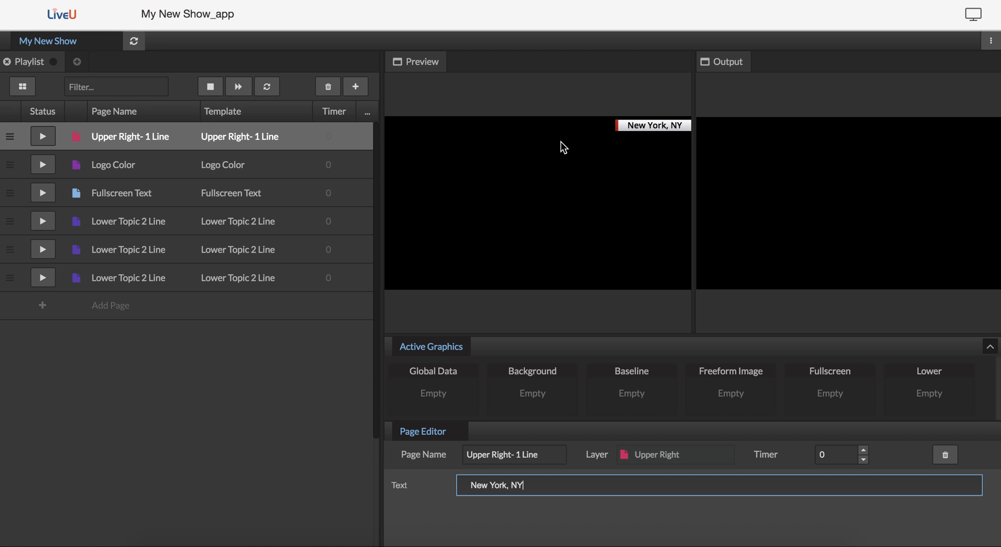
mouse_move(63, 144)
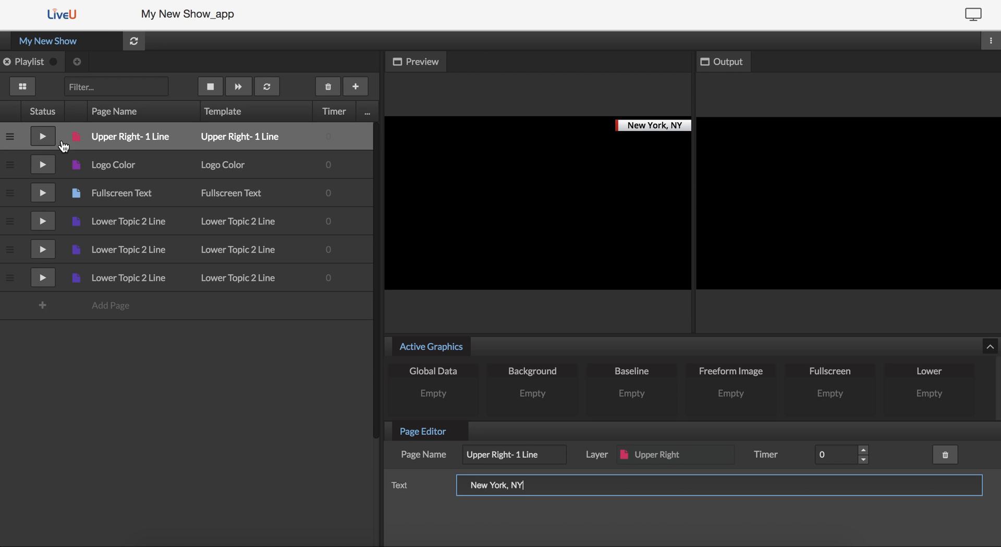
Step: Take the Upper Right page on and off air, then put Logo Color on air
left_click(43, 136)
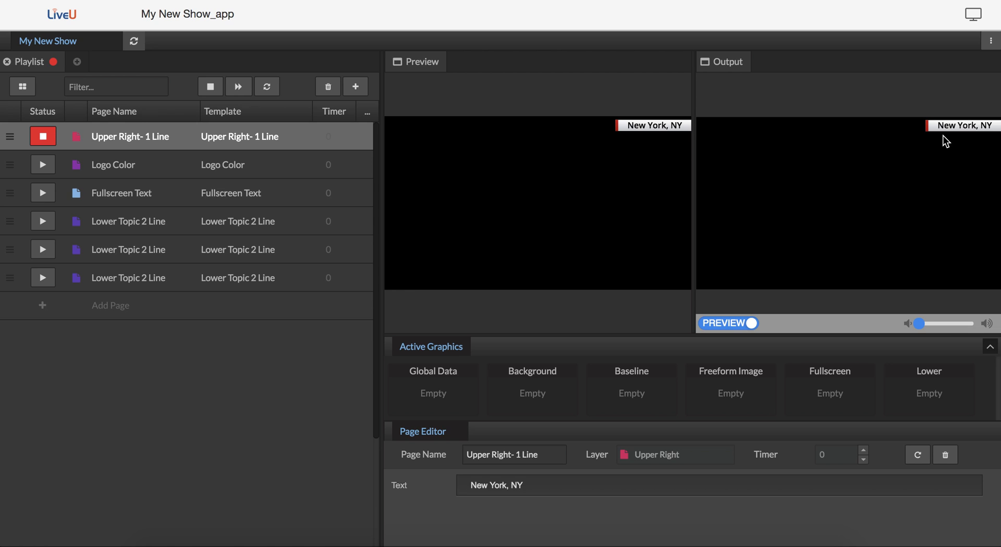
left_click(43, 136)
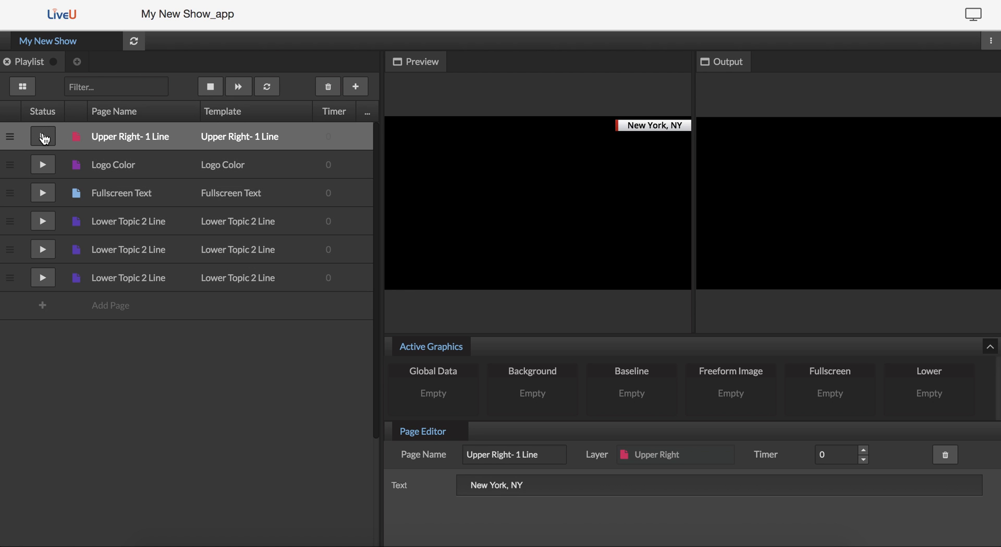
left_click(43, 164)
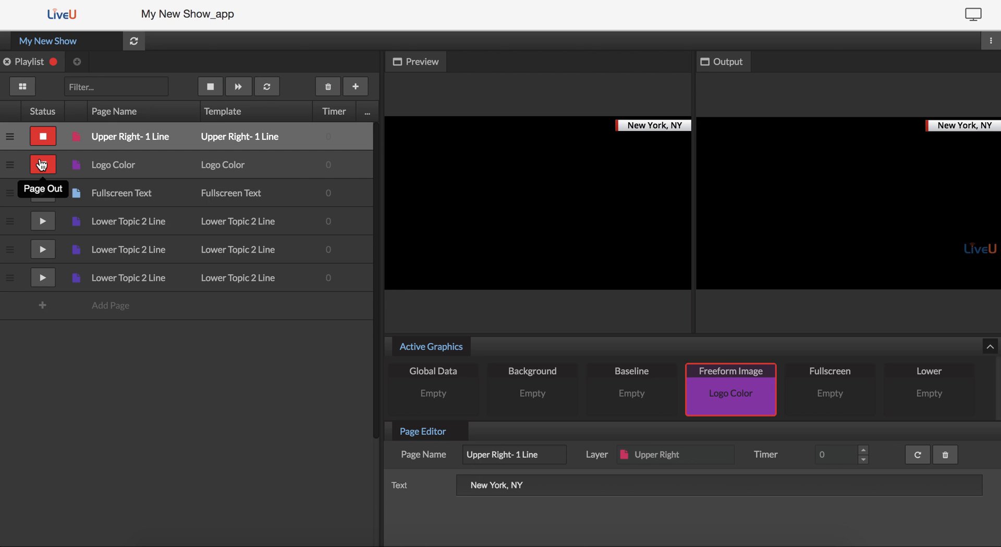
Step: Take the Fullscreen Text page on and off air and load it in preview
left_click(43, 191)
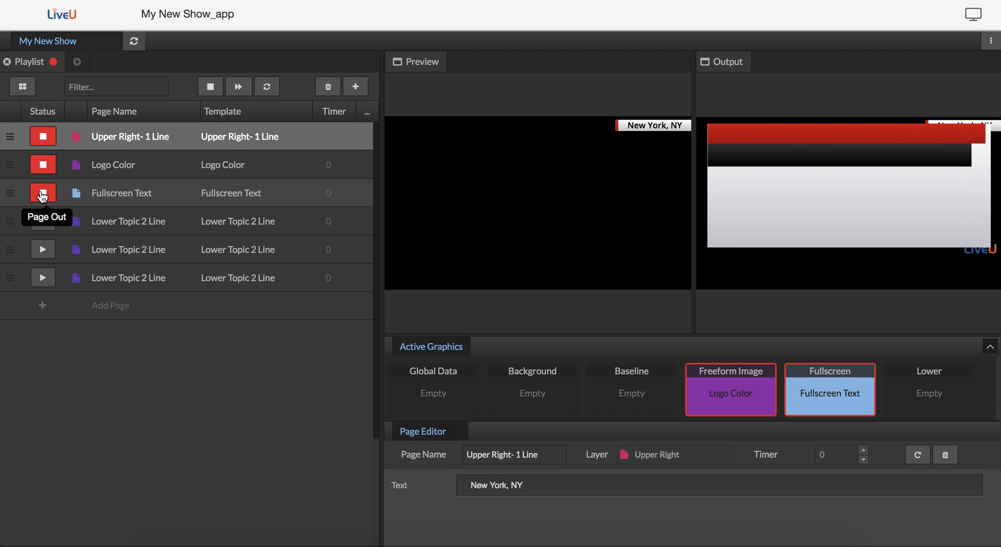
left_click(43, 193)
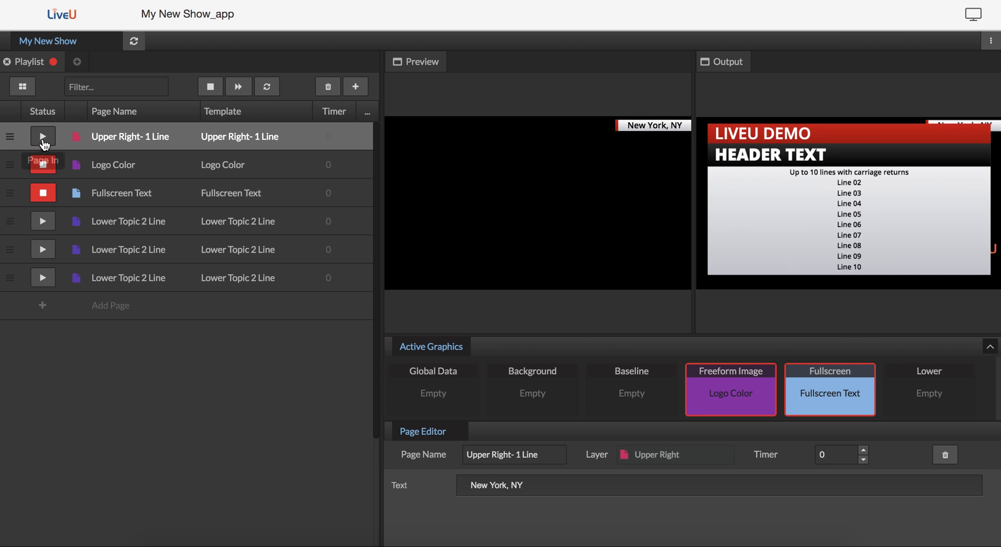
left_click(42, 192)
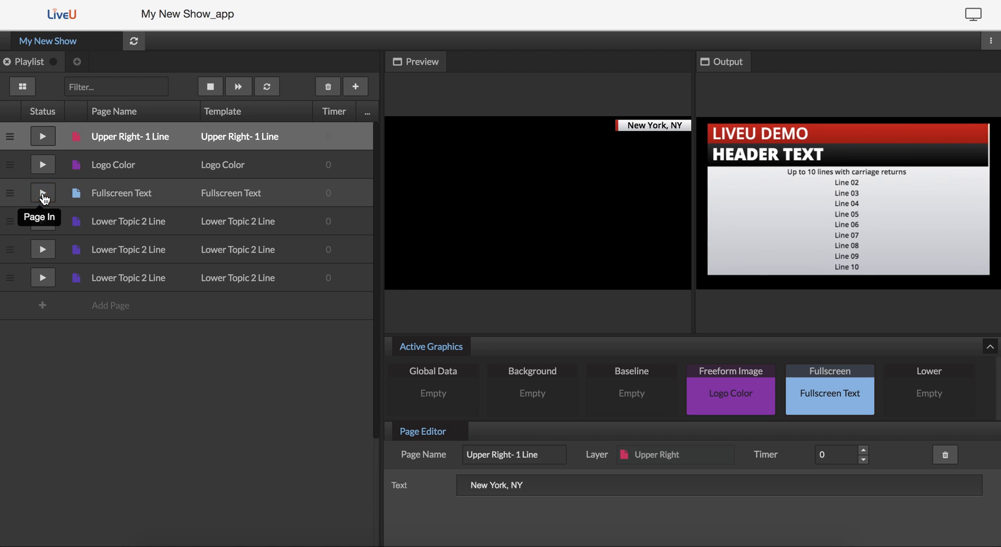
left_click(42, 191)
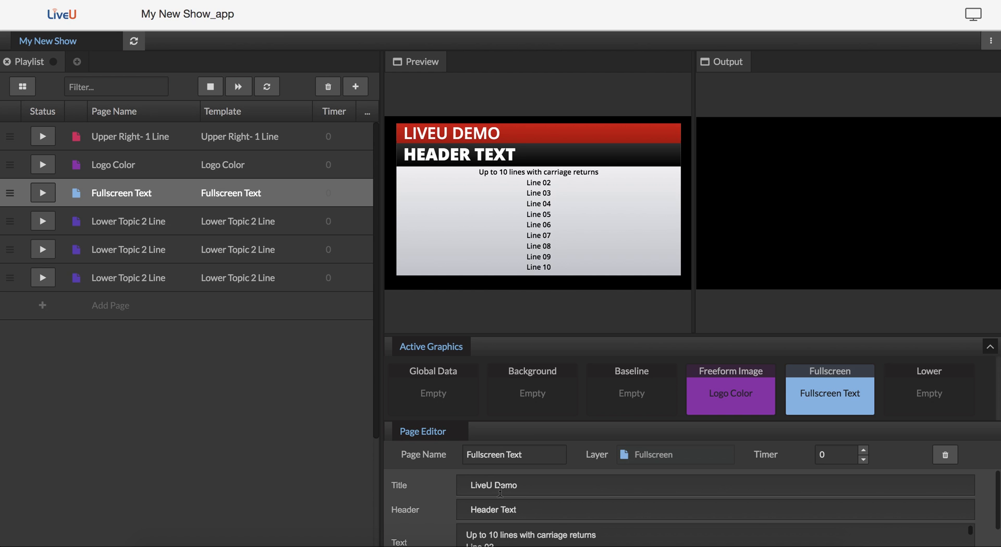
Step: Load the Logo Color page and browse the image library without changing the logo
left_click(113, 164)
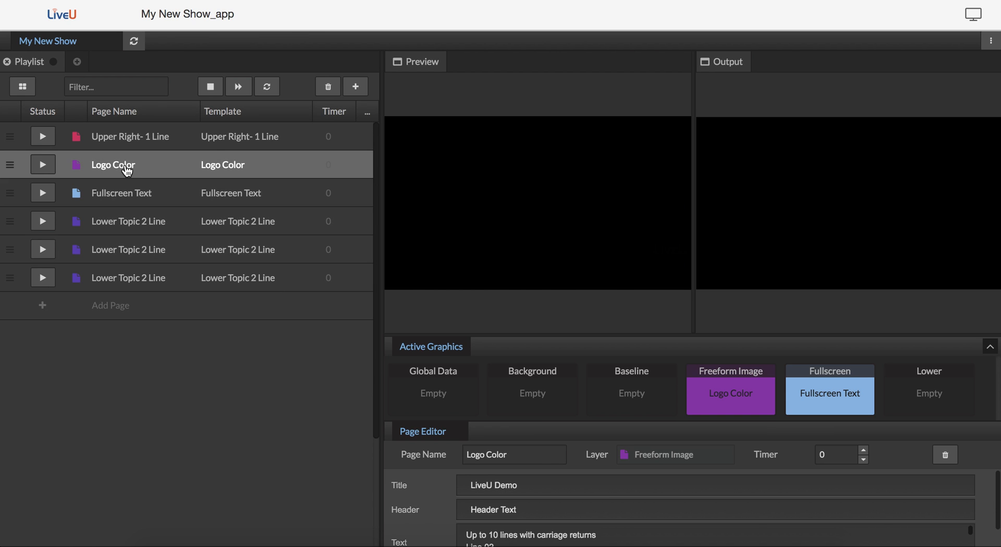
left_click(43, 164)
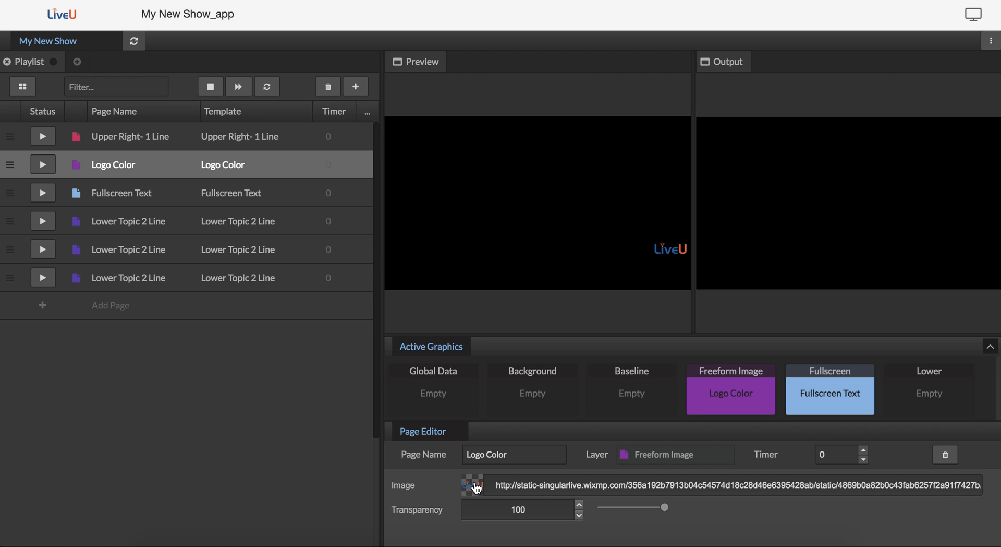
left_click(471, 484)
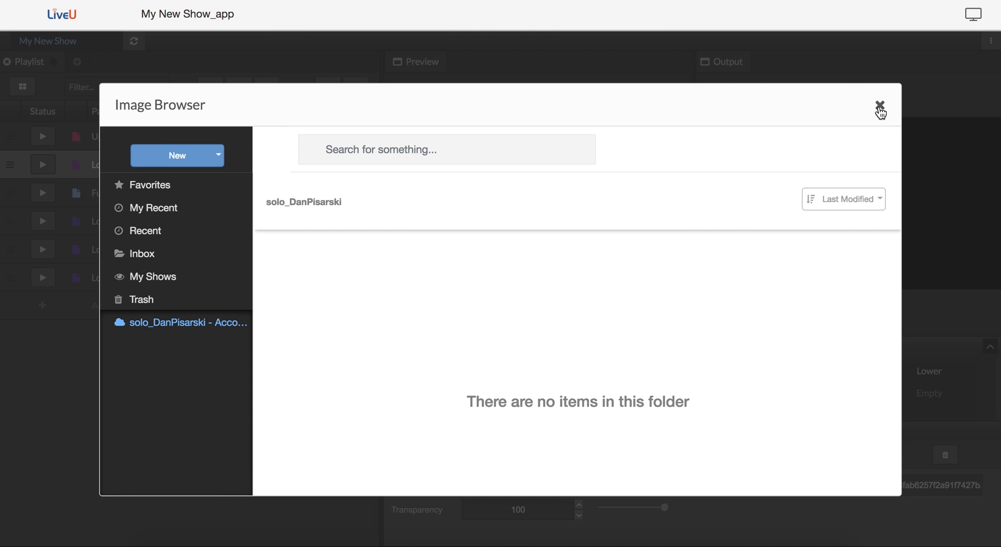
mouse_move(219, 144)
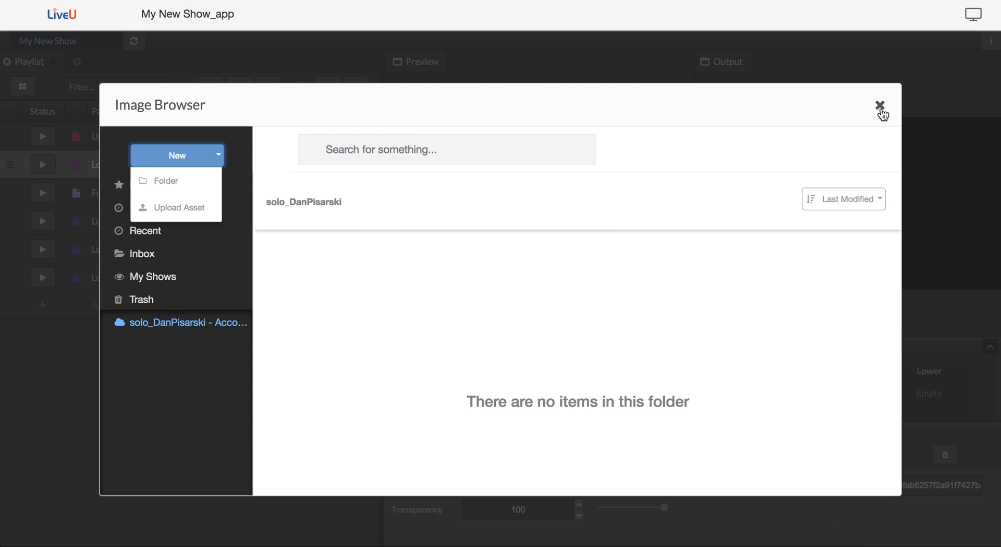
left_click(880, 106)
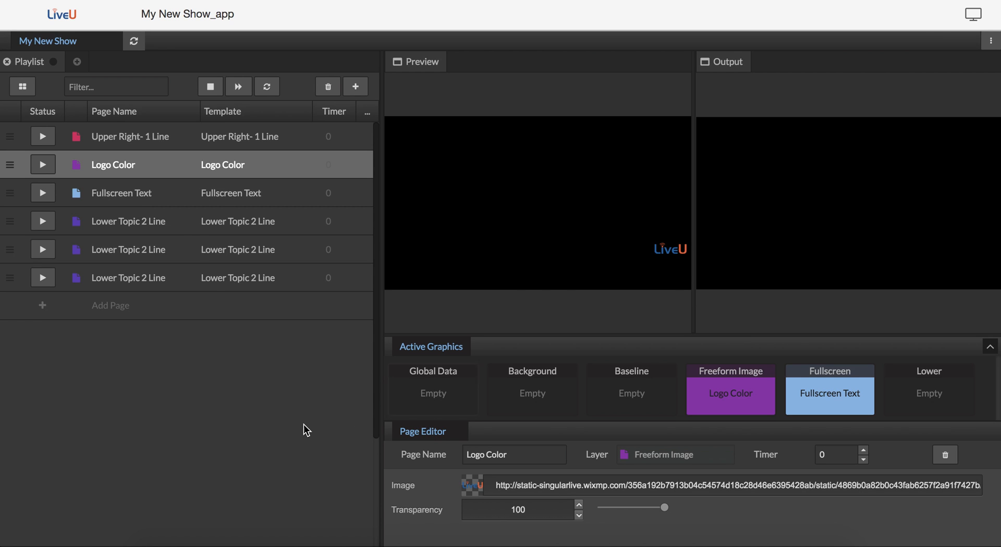
Step: Load the first Lower Topic 2 Line page and uncheck its Title Visibility
left_click(121, 192)
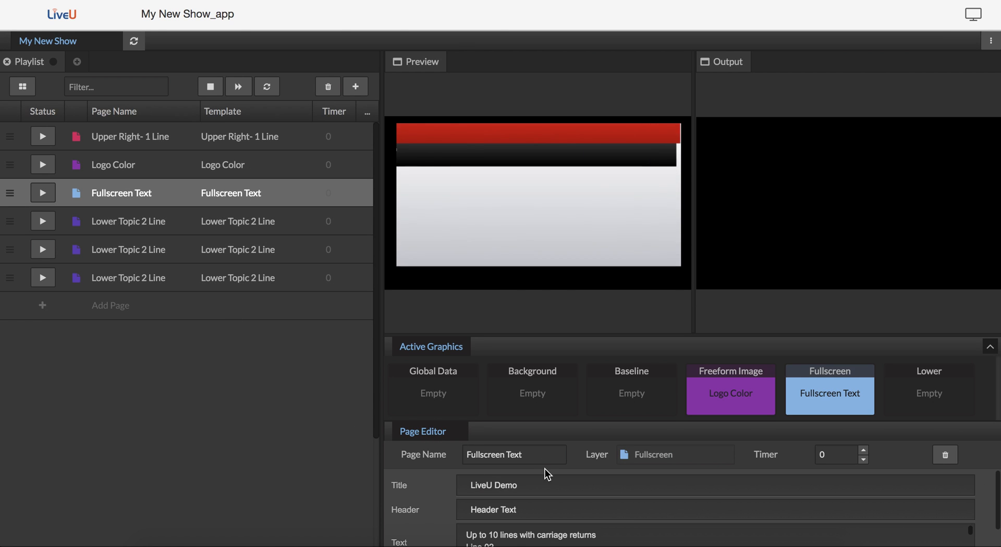
left_click(127, 222)
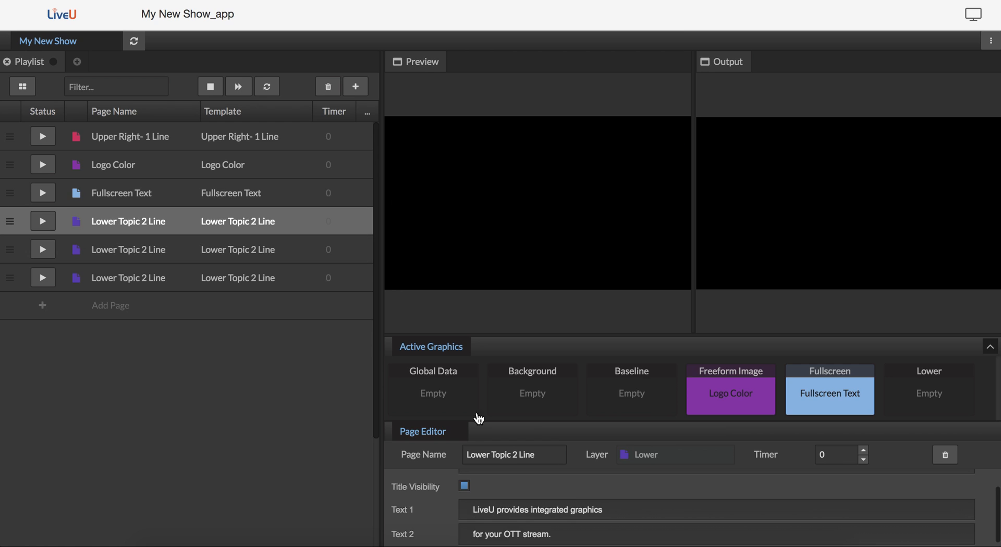
left_click(463, 482)
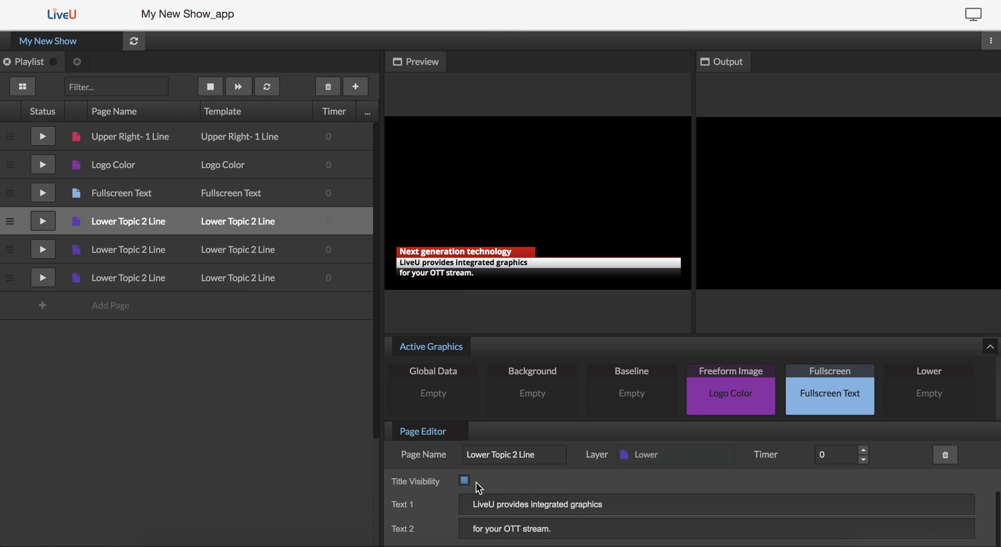
left_click(464, 480)
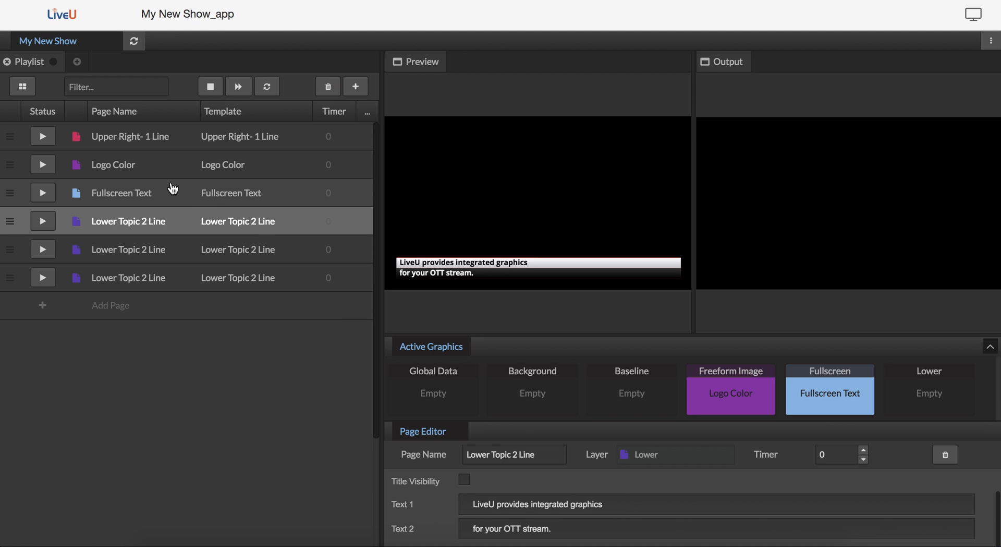
mouse_move(355, 284)
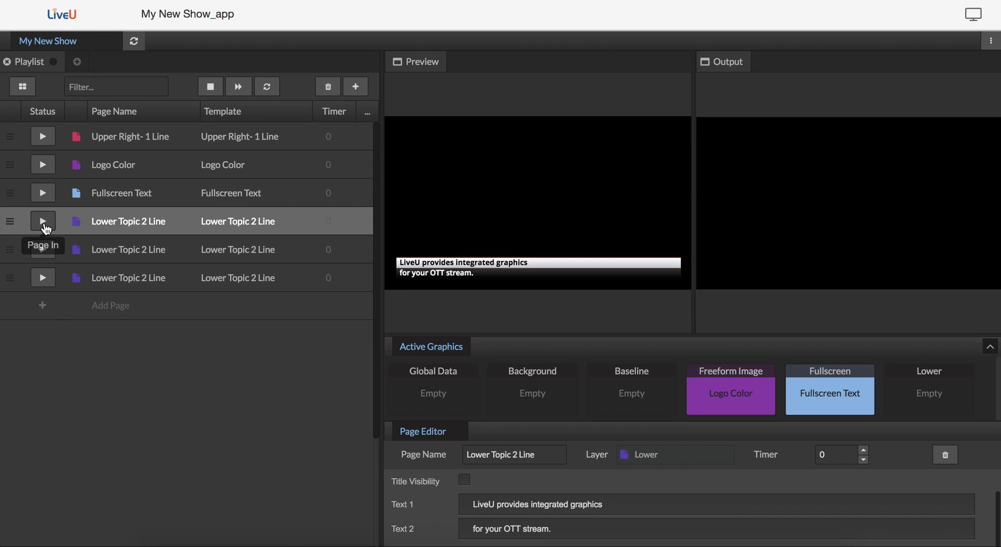
Step: Take the Lower Topic lower third to air and back off
left_click(43, 221)
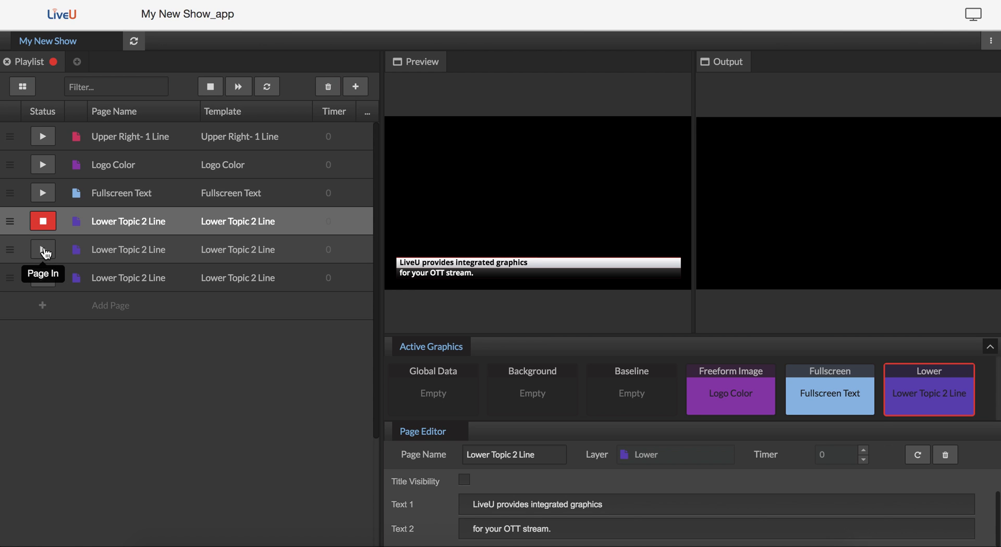
left_click(43, 250)
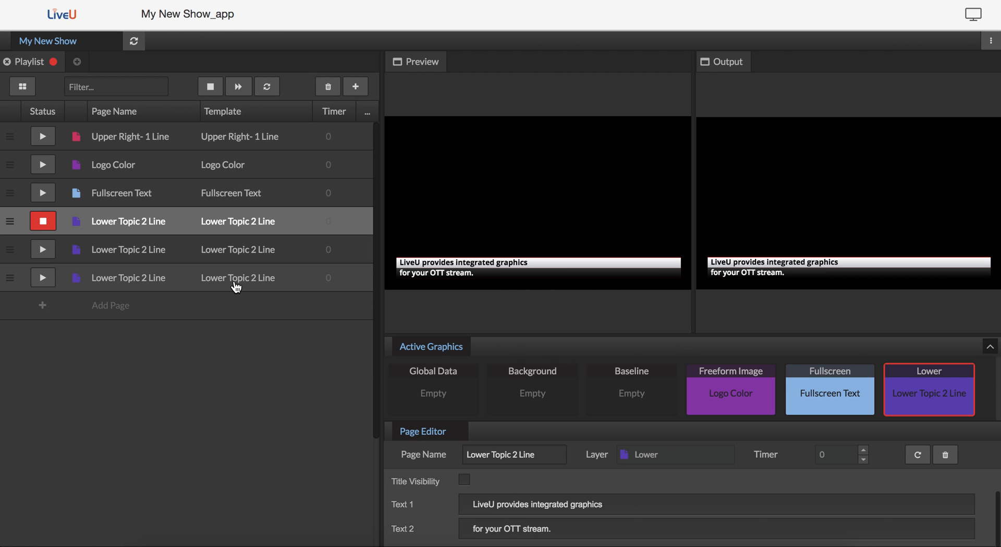
mouse_move(234, 283)
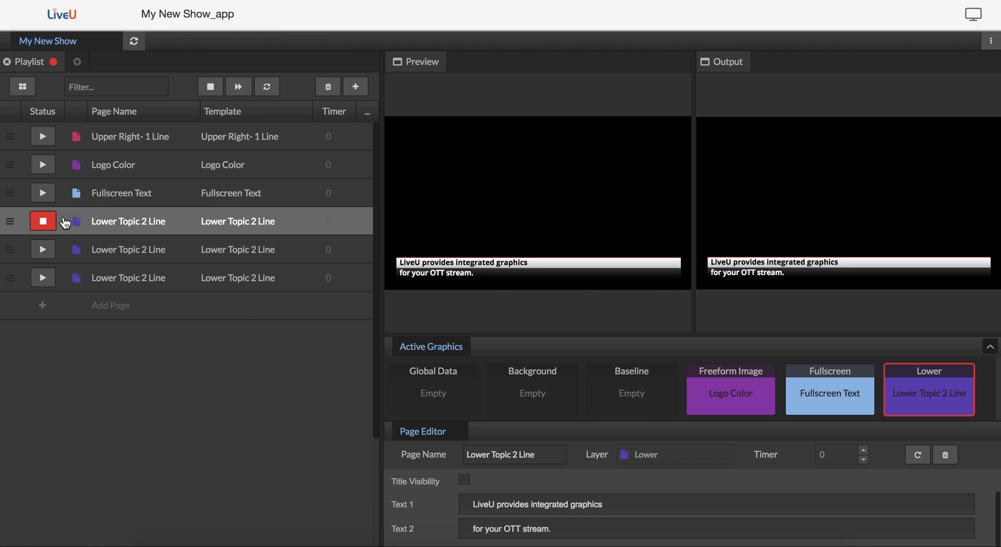
left_click(43, 221)
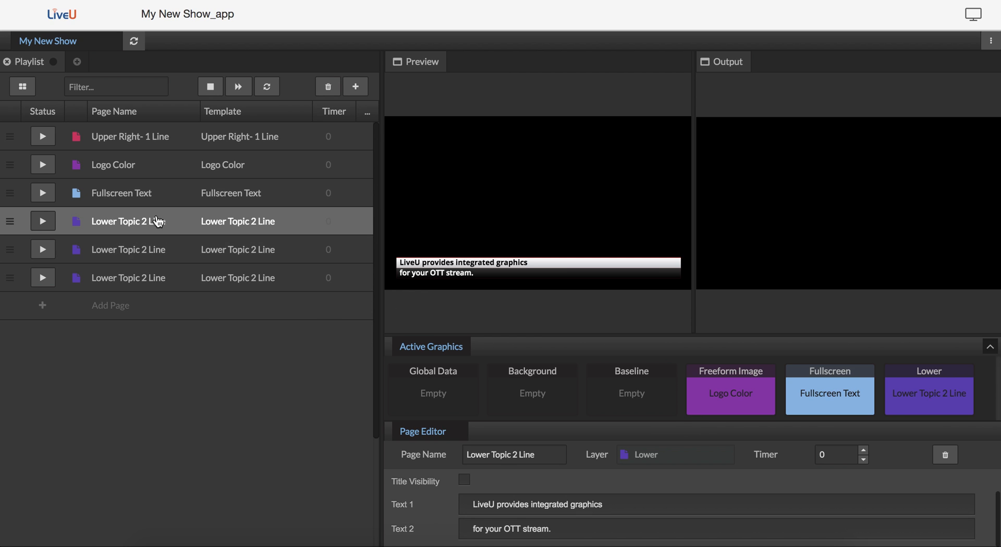
Step: Set a 5-second timer on the Upper Right page and take it to air
left_click(130, 135)
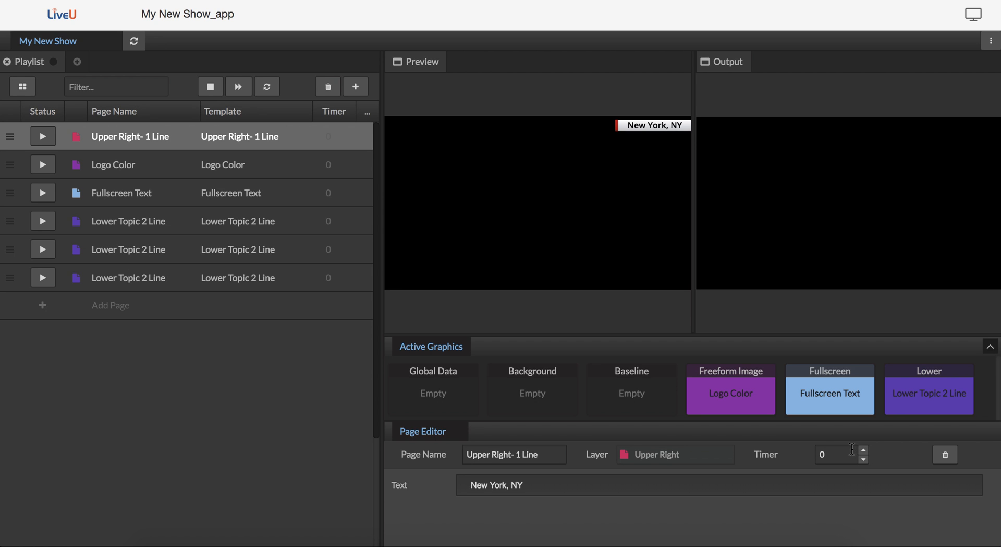
left_click(863, 450)
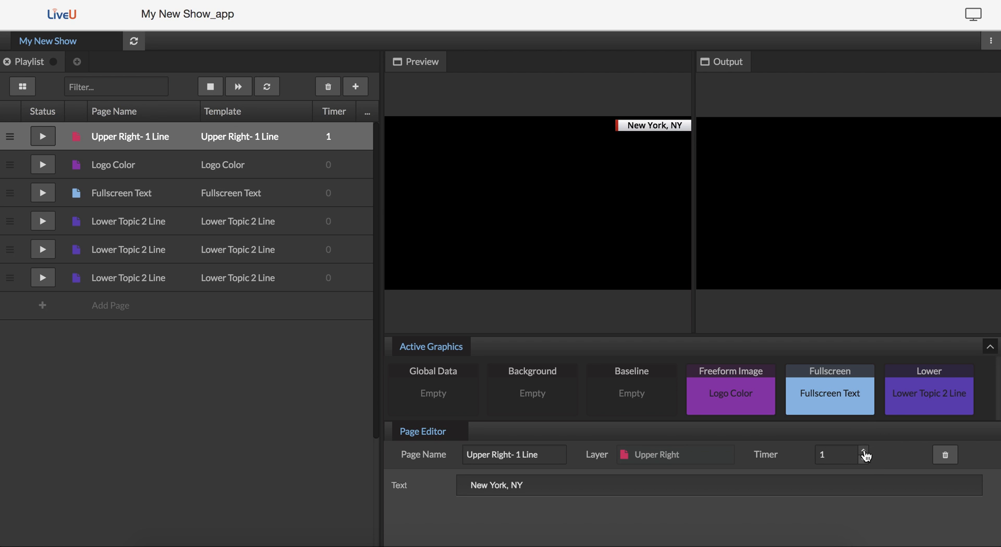
left_click(864, 451)
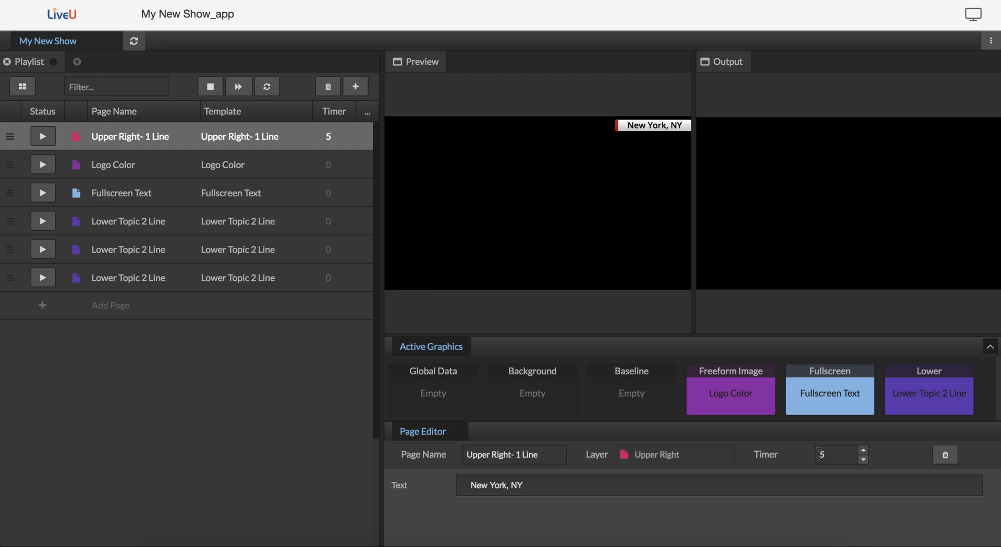
left_click(43, 136)
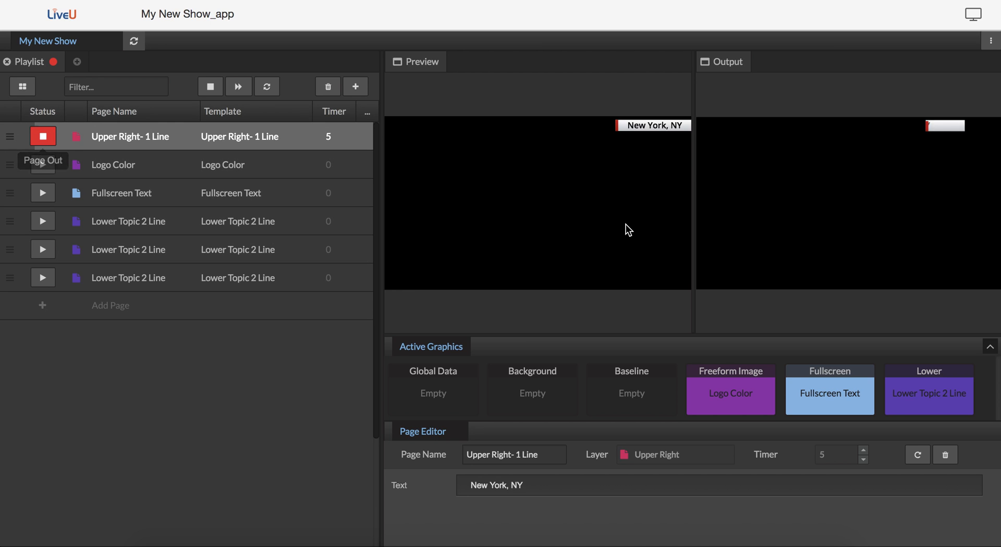